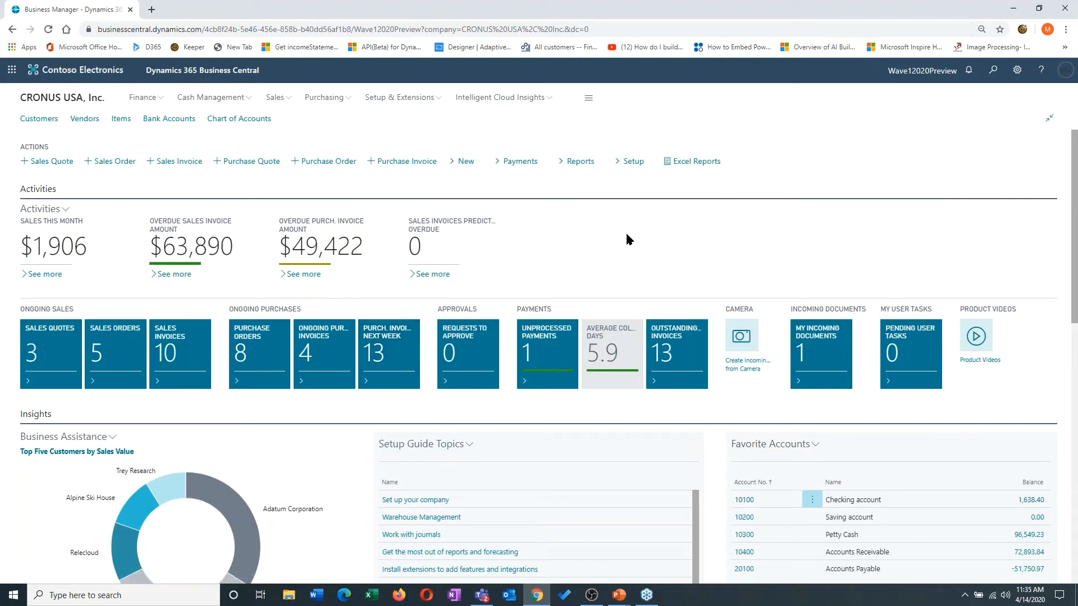
pyautogui.moveTo(674, 235)
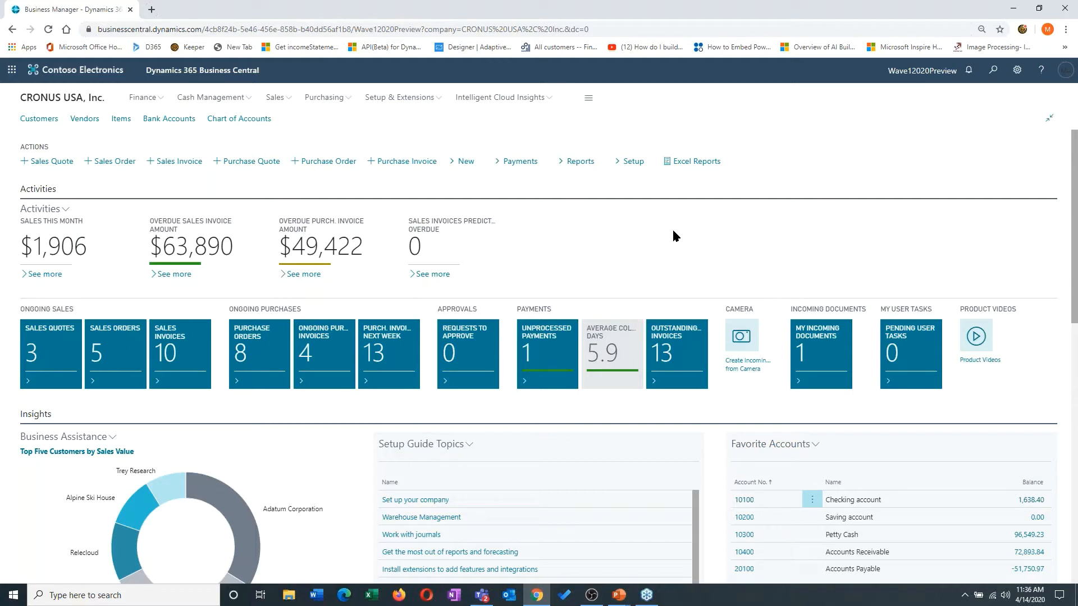
# Step: Open the Keyboard Shortcuts article from the Business Central Help pane
pyautogui.click(1040, 71)
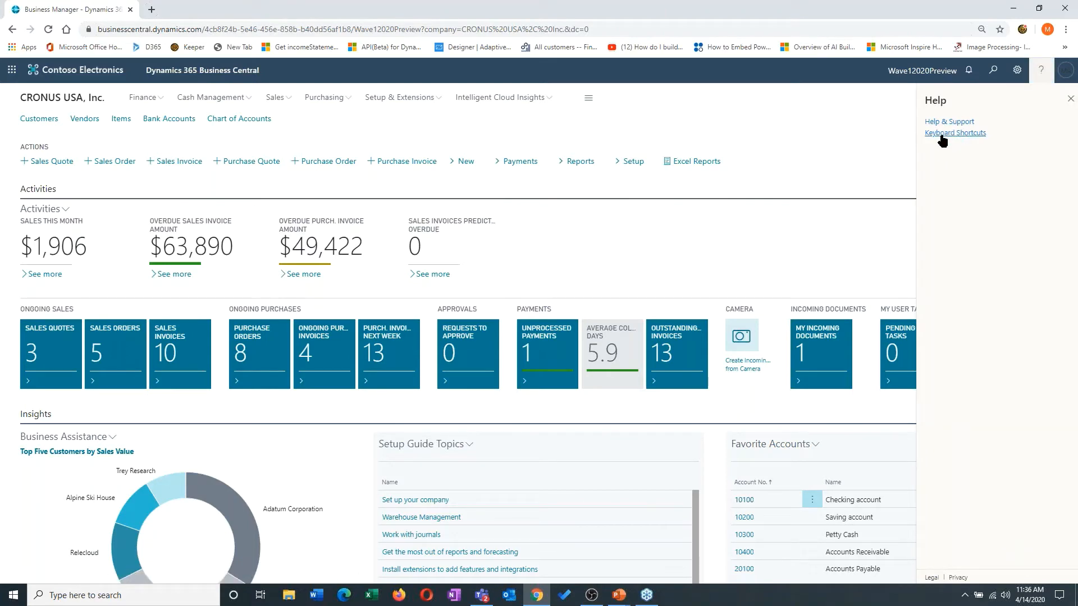
pyautogui.click(954, 133)
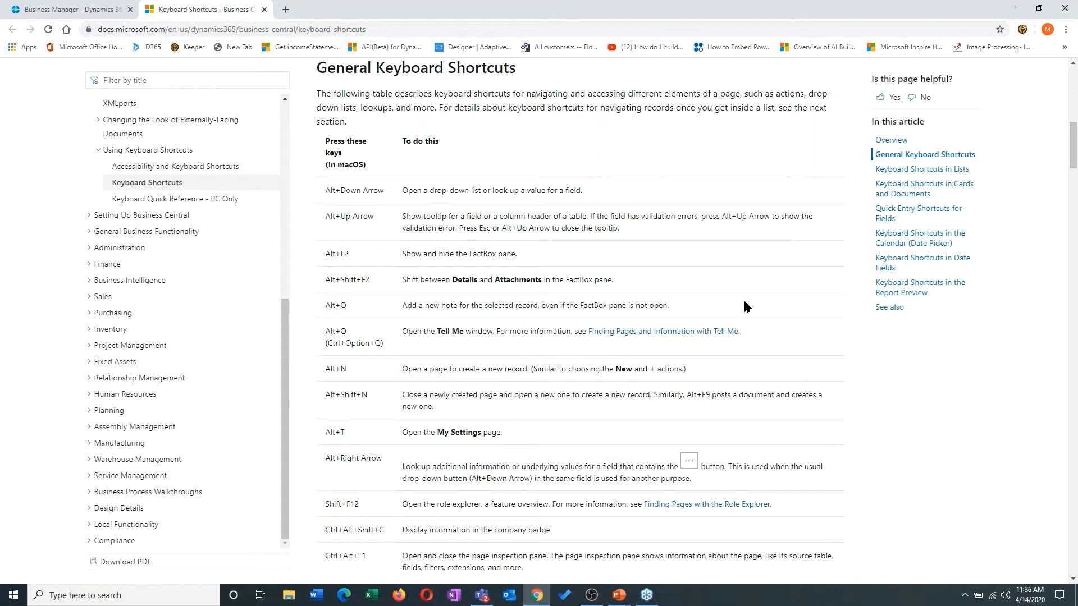
# Step: Review the general and list shortcuts, then go to Keyboard Quick Reference - PC Only
pyautogui.scroll(-3)
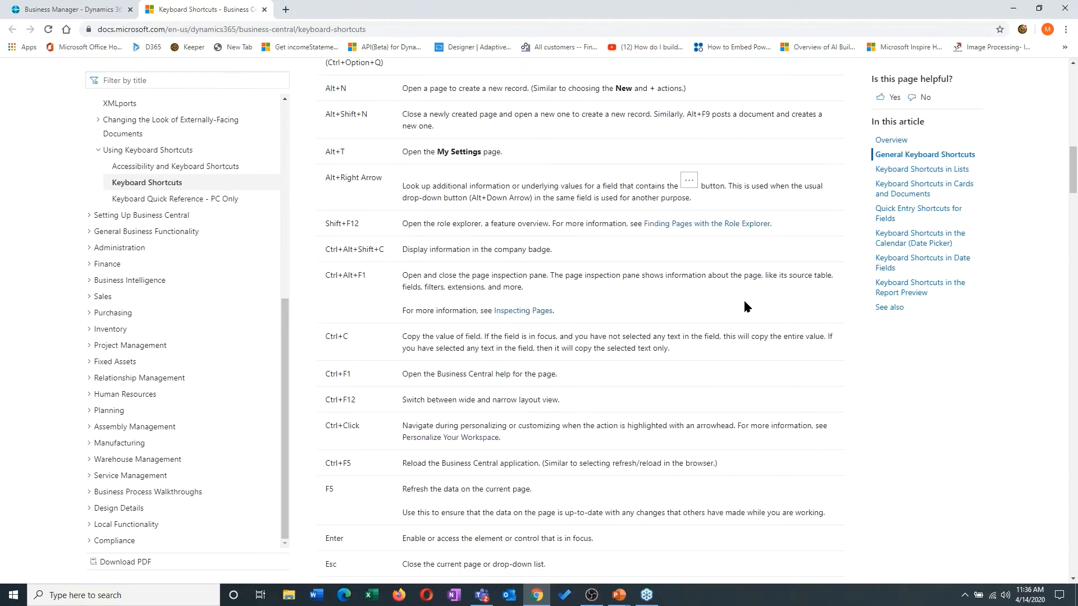
pyautogui.scroll(-3)
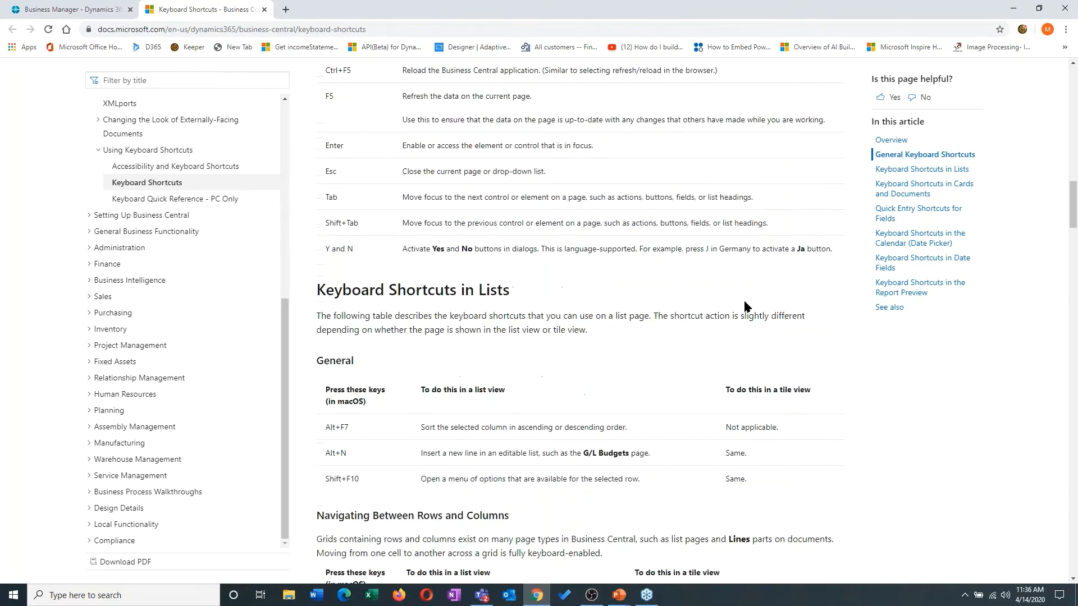
pyautogui.scroll(-3)
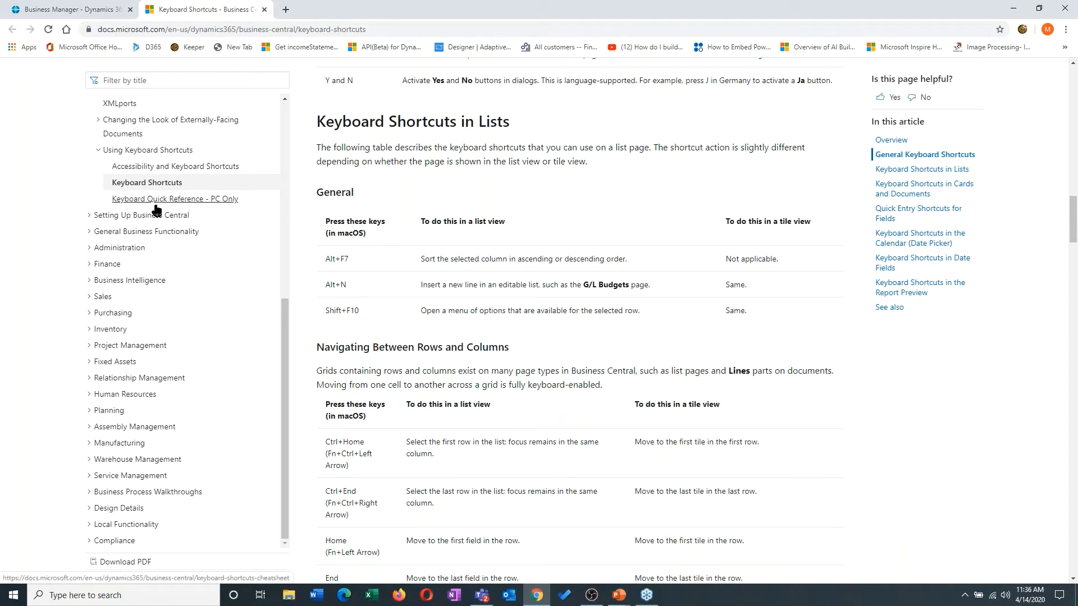
pyautogui.click(175, 199)
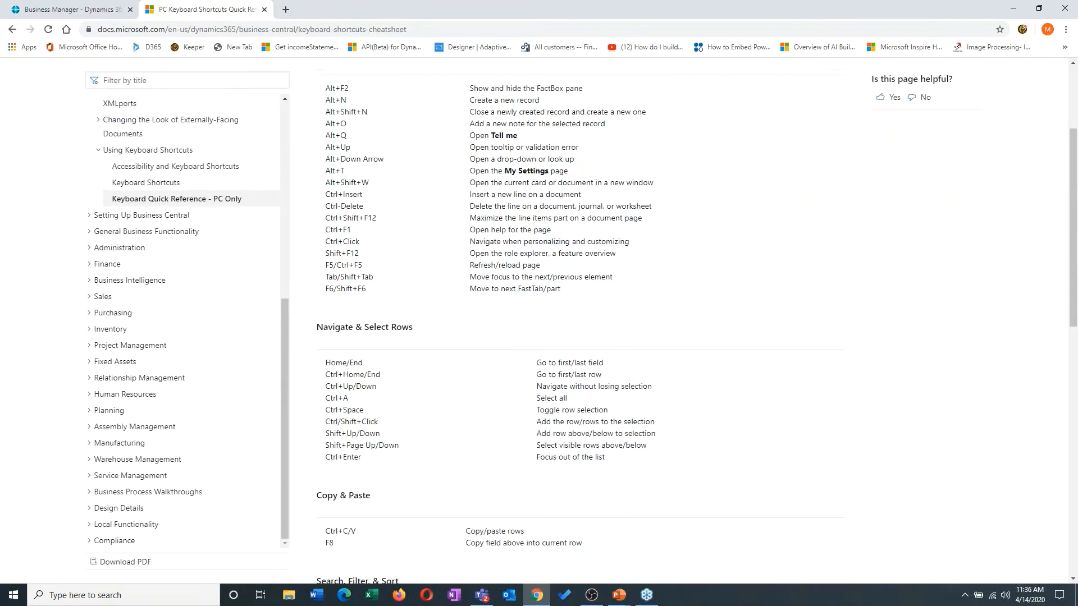
# Step: Open the printable keyboard shortcuts PDF via the thumbnail in the Tip box
pyautogui.scroll(3)
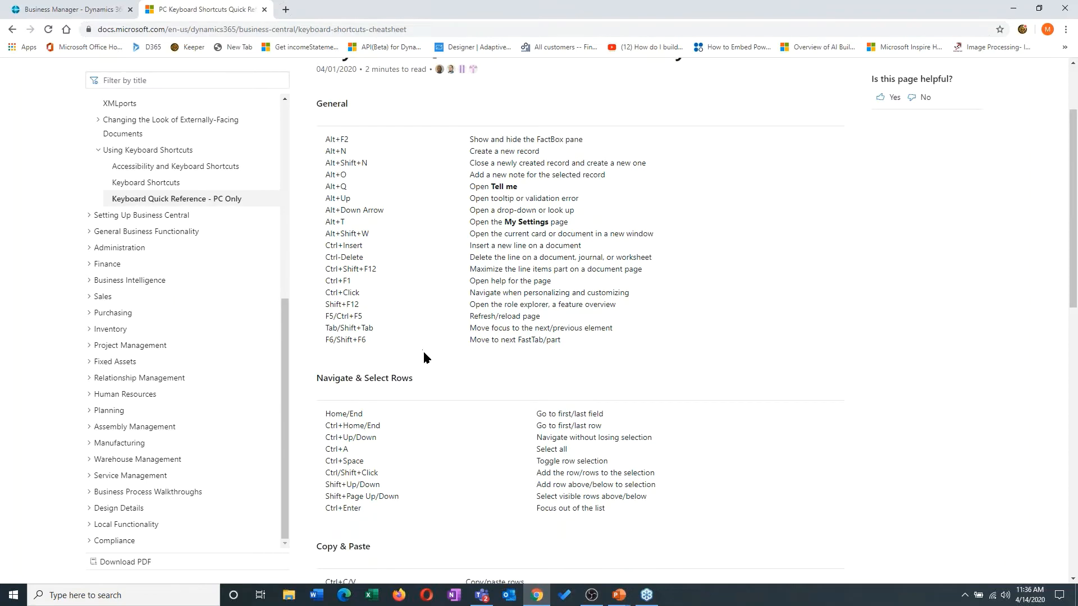
pyautogui.scroll(-3)
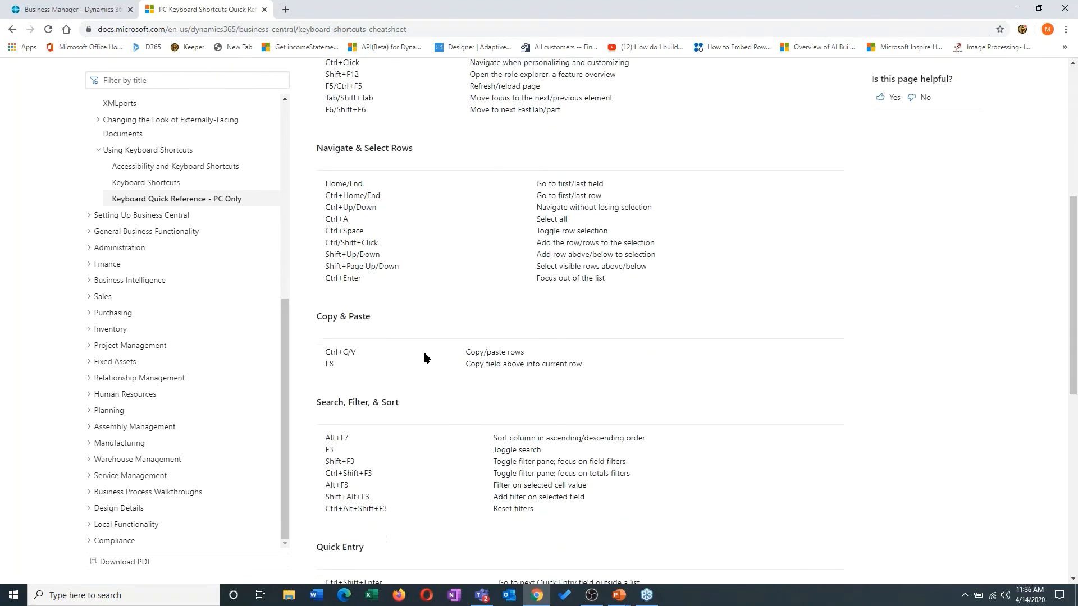
pyautogui.scroll(-3)
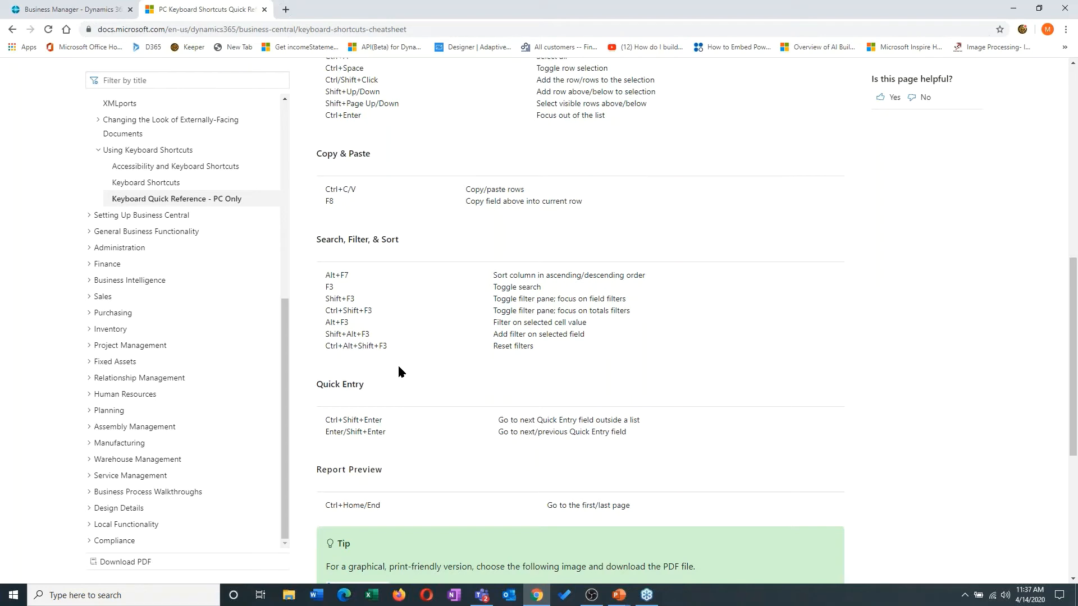
pyautogui.scroll(-3)
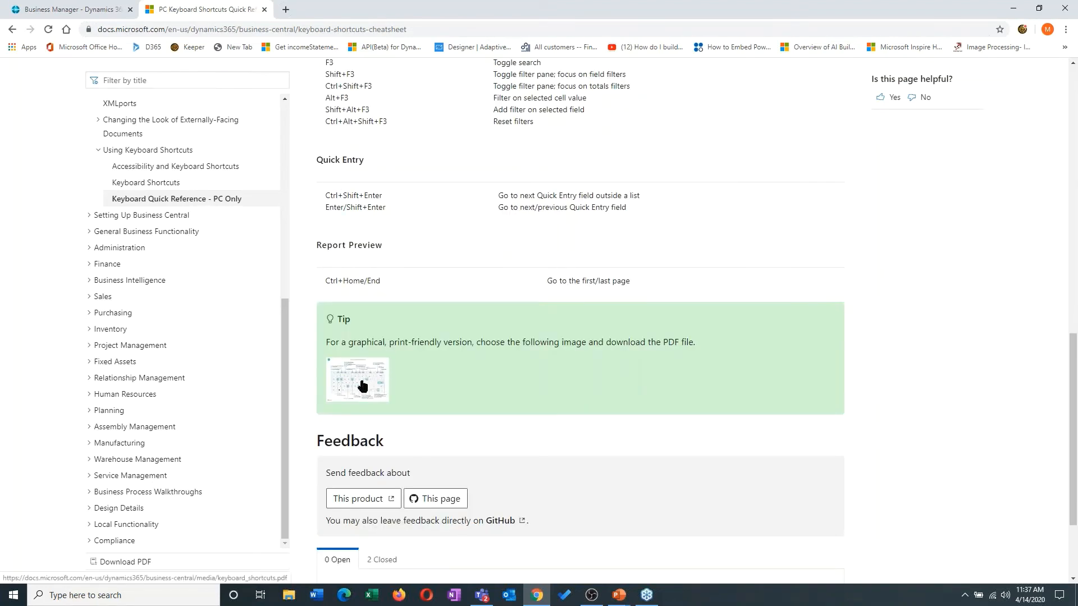
pyautogui.click(358, 380)
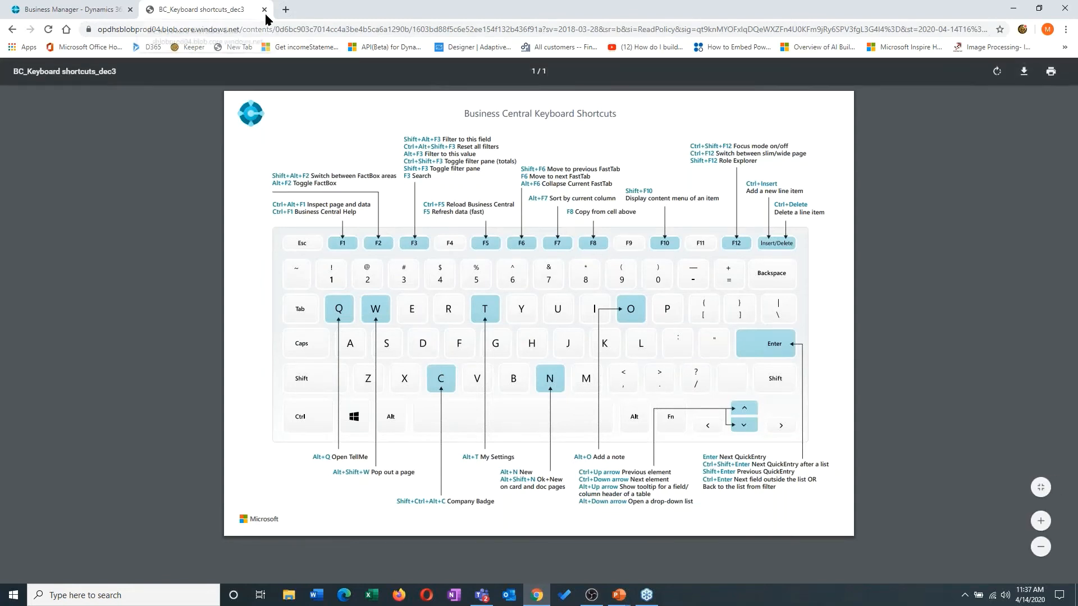
pyautogui.moveTo(199, 9)
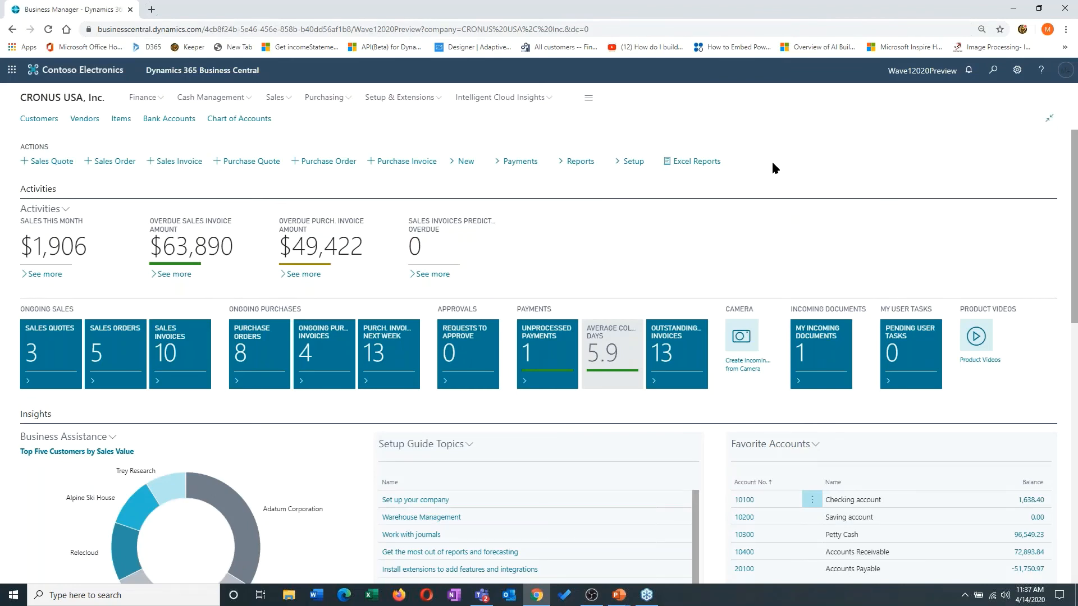
pyautogui.moveTo(778, 182)
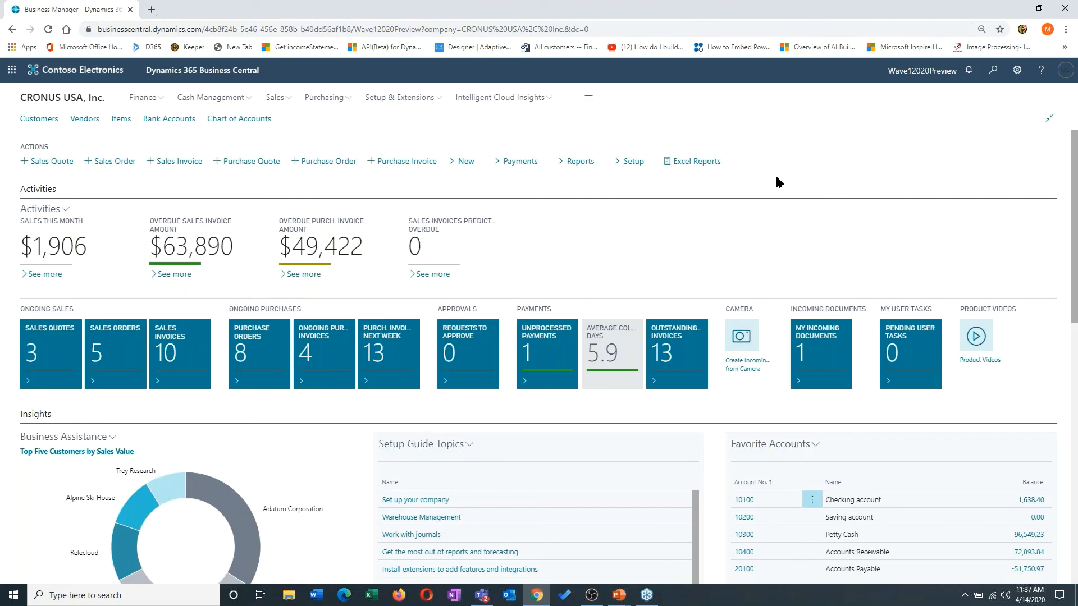